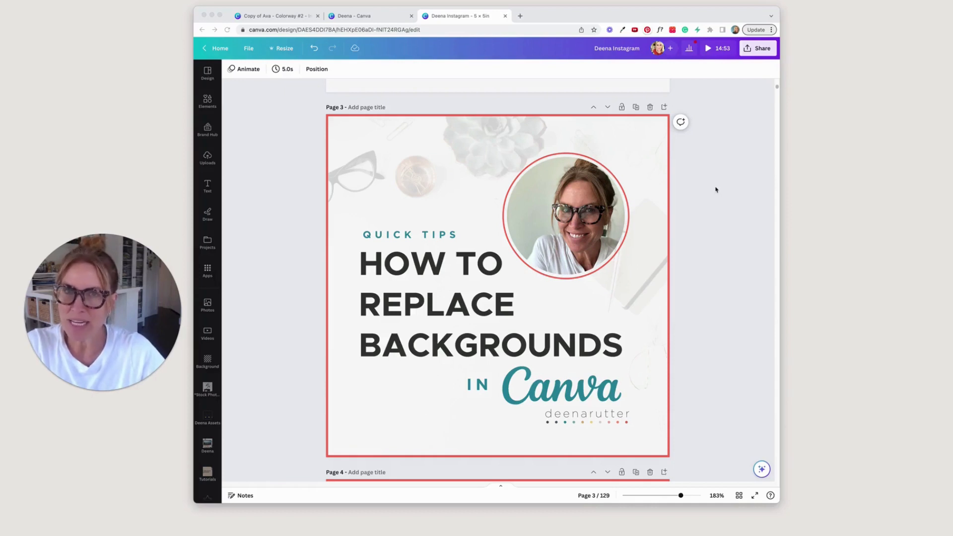
mouse_move(725, 198)
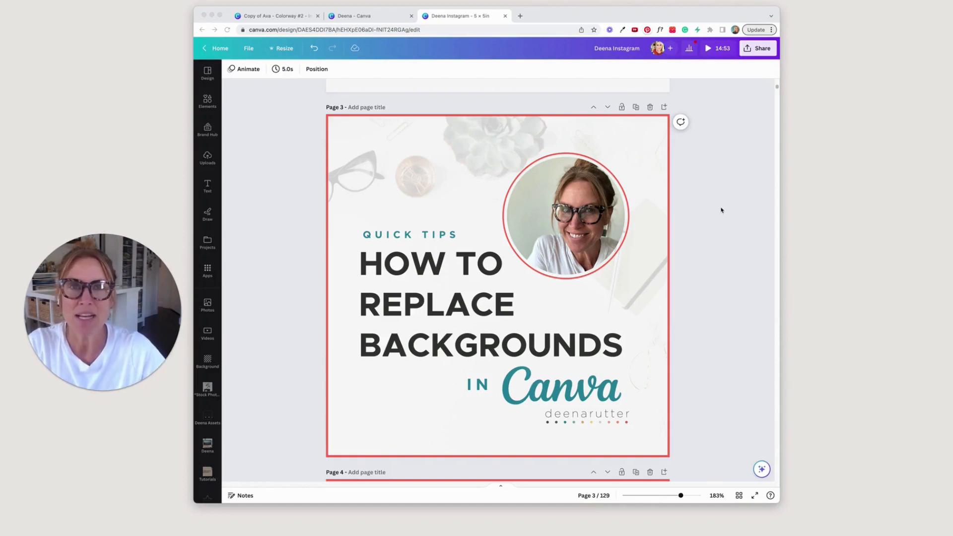
mouse_move(722, 232)
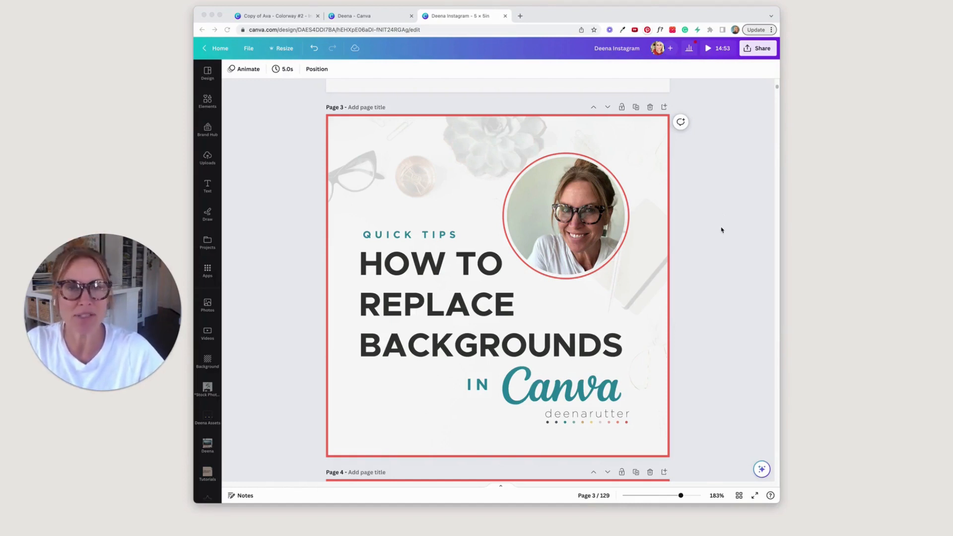
mouse_move(709, 259)
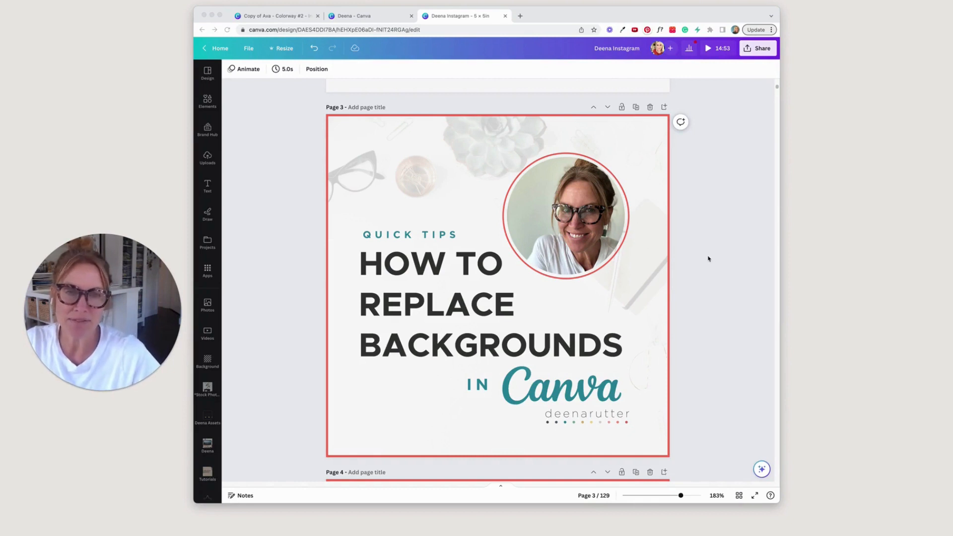
mouse_move(769, 96)
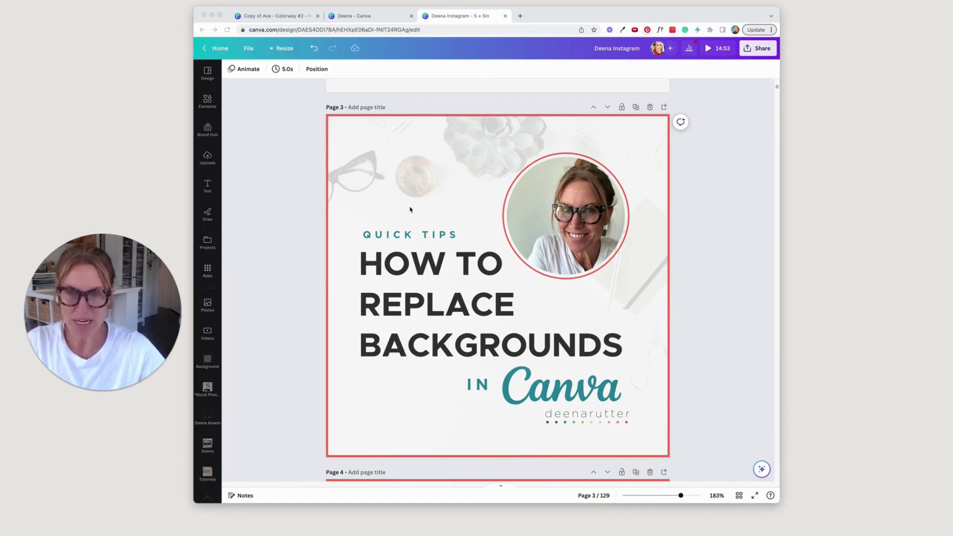
mouse_move(379, 213)
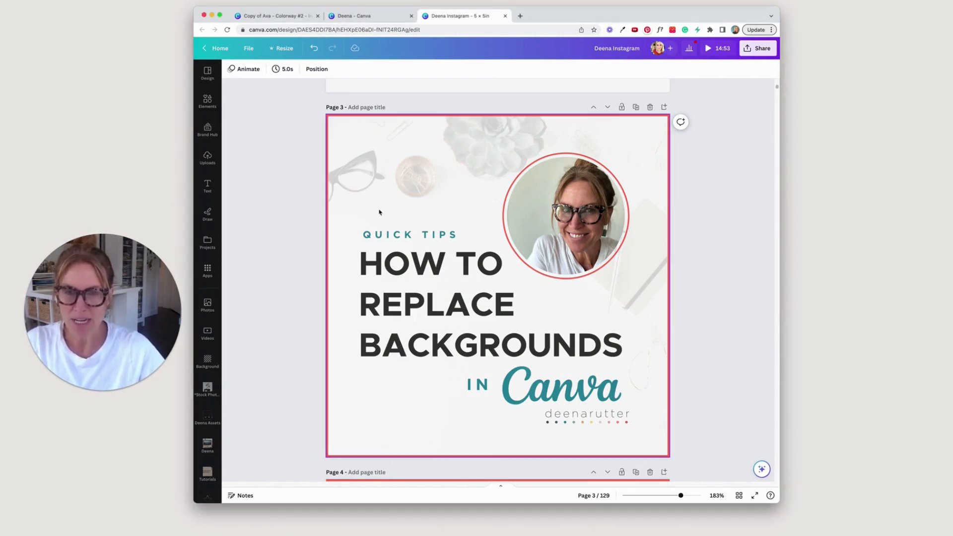
Step: Select the glasses-and-succulent desk photo behind the post and delete it
click(379, 200)
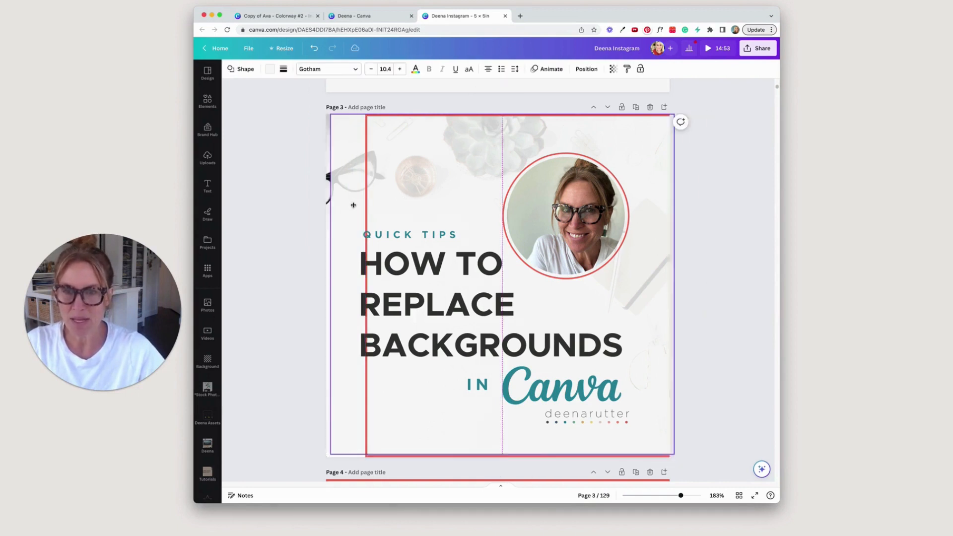
click(347, 176)
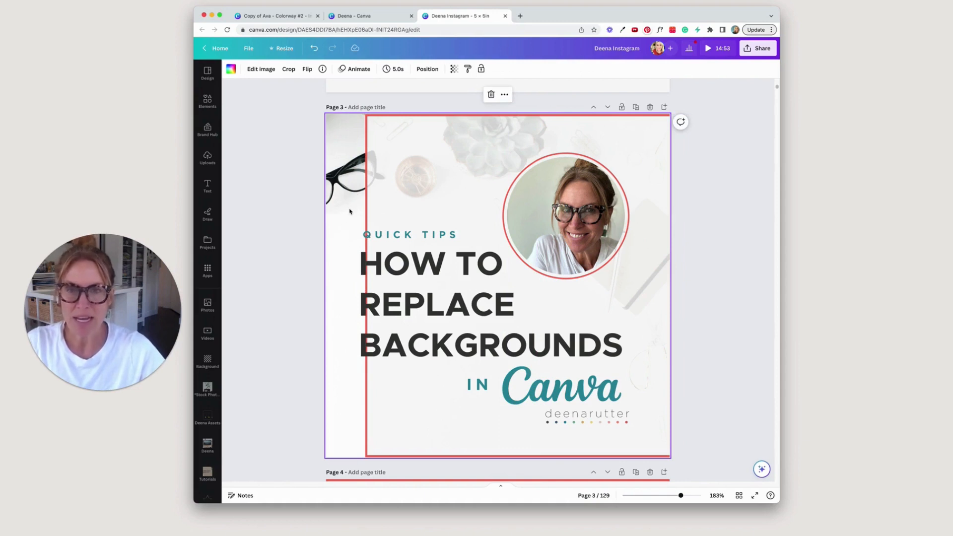
mouse_move(339, 205)
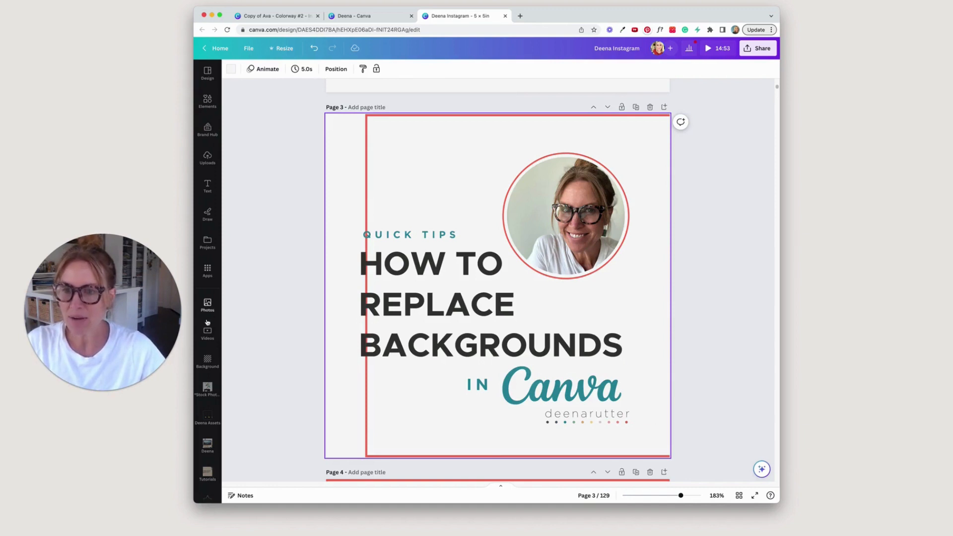
mouse_move(203, 281)
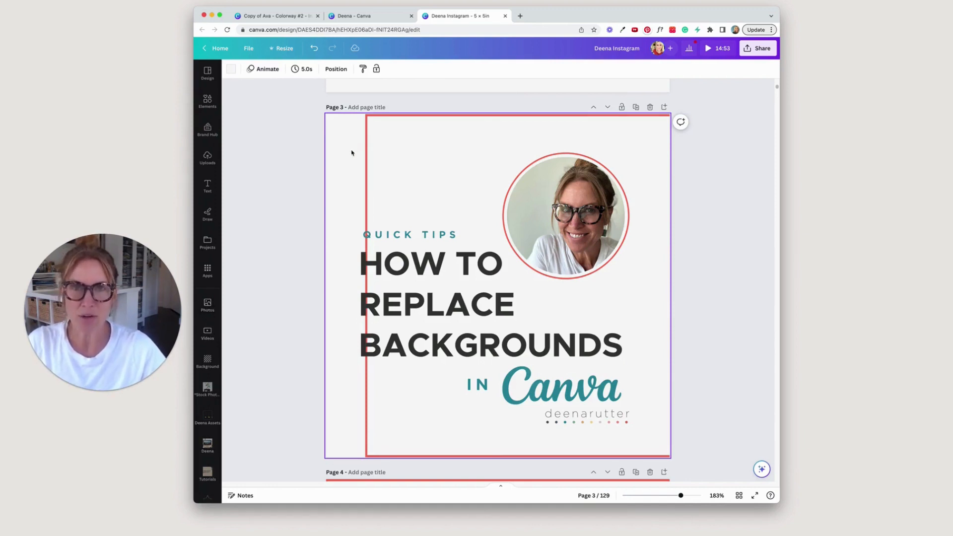
Step: Add the clipboard-and-palm-leaves desk photo from Stock Photos as the full-page background
click(207, 390)
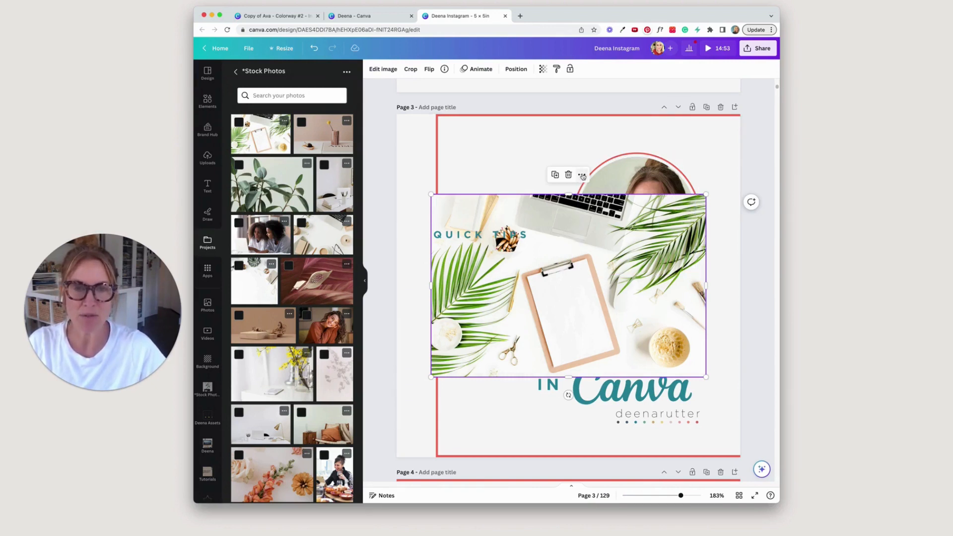
click(582, 174)
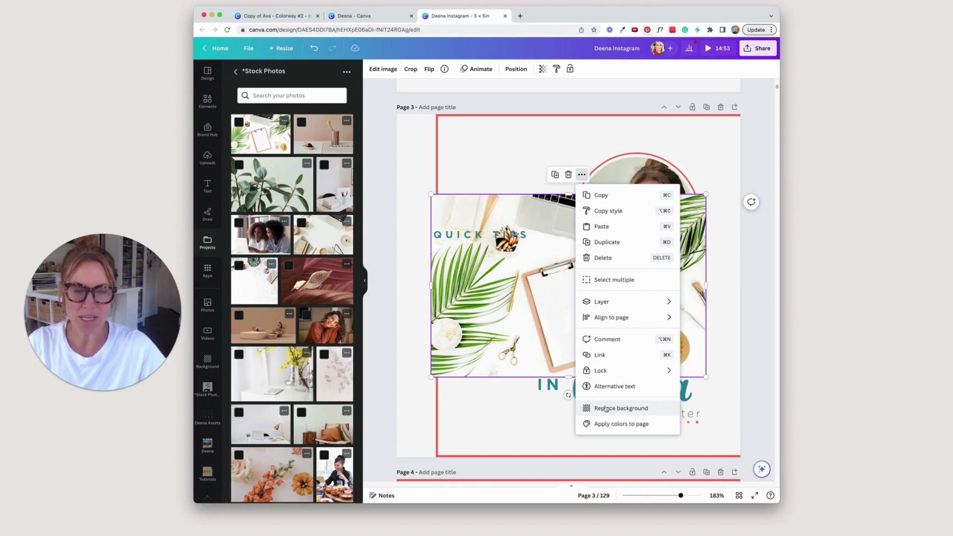
click(620, 407)
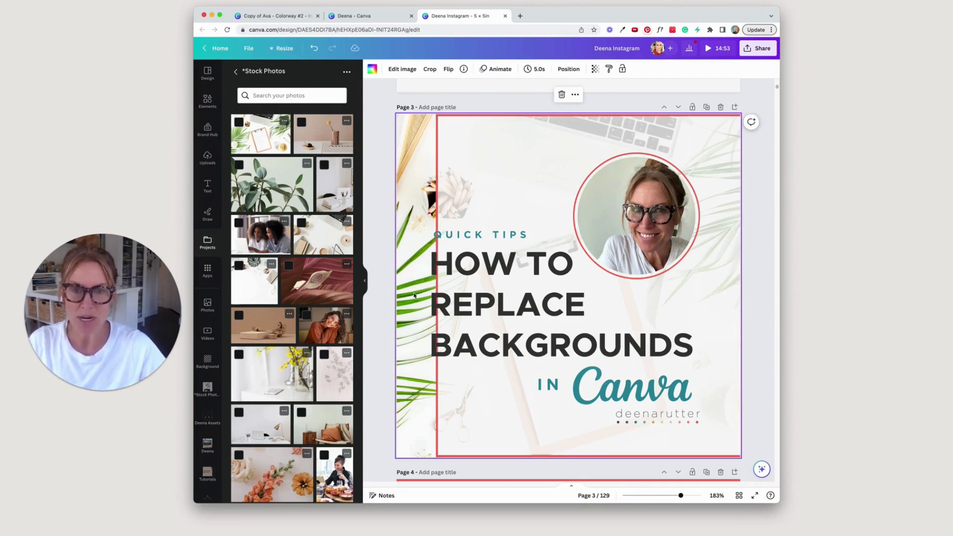
Step: Reposition the palm-leaf desk photo within the page and confirm the crop
click(429, 68)
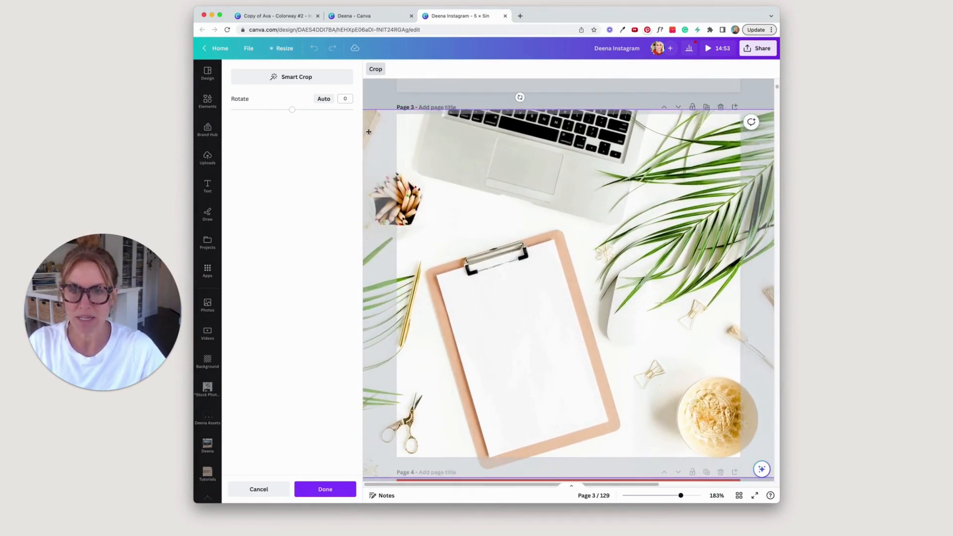
click(325, 489)
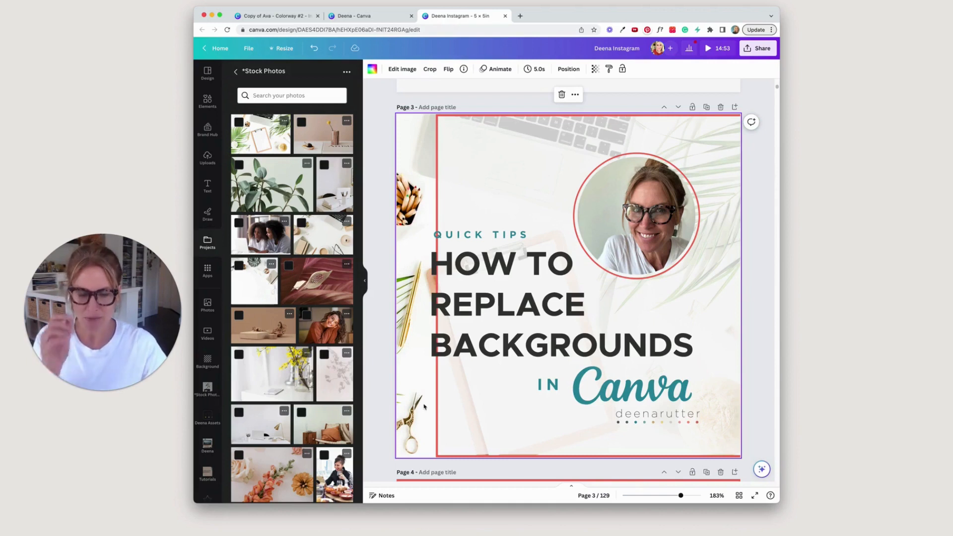
scroll(down, 3)
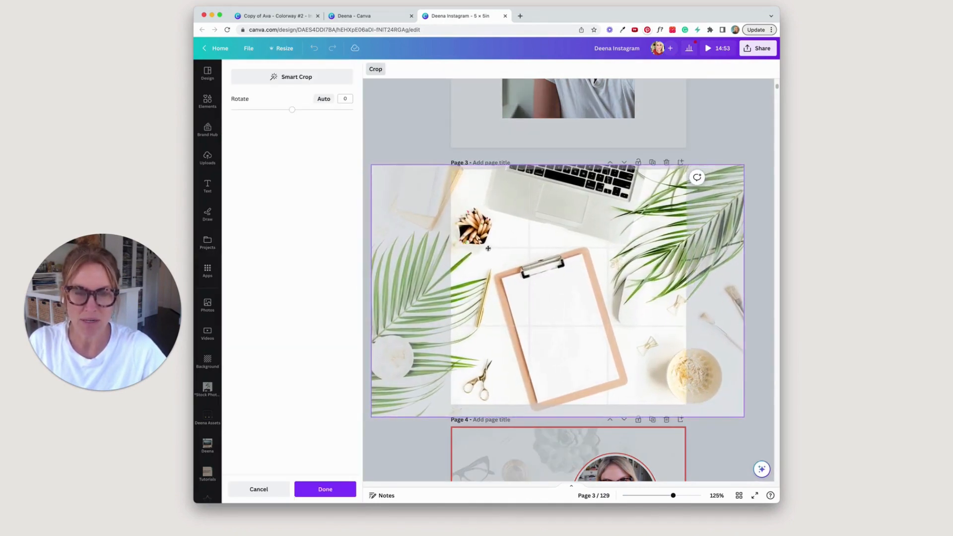
click(325, 488)
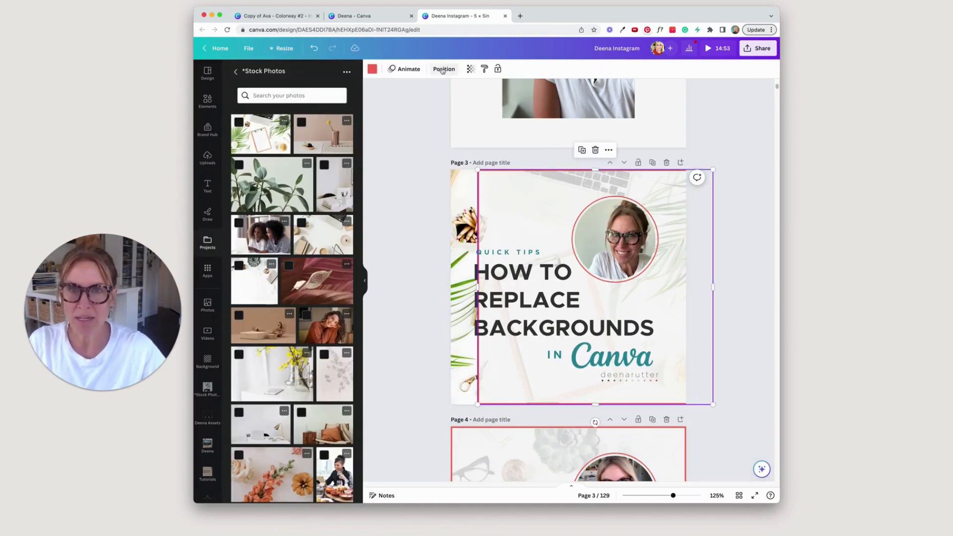
Step: Select the blank shape and second background layer in Layers, then reopen Stock Photos
click(443, 69)
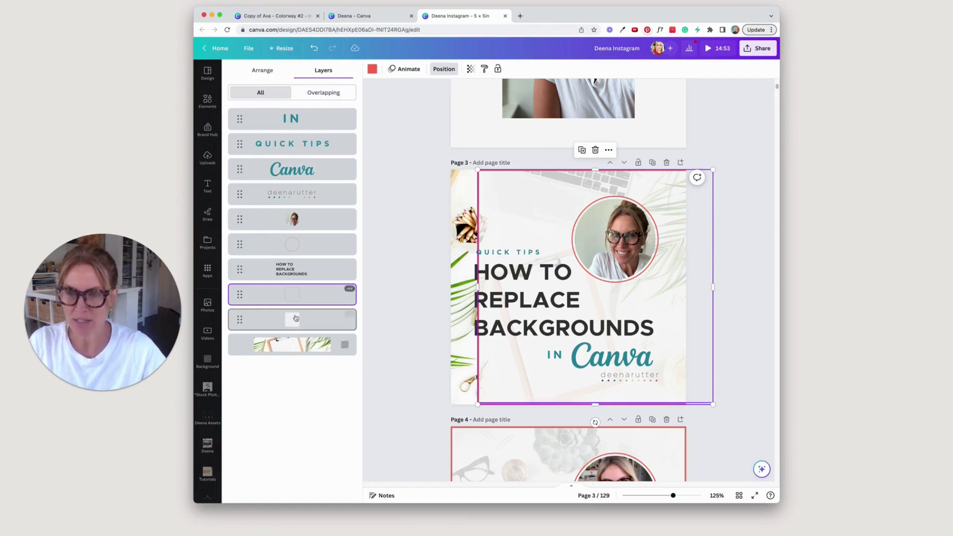
click(292, 319)
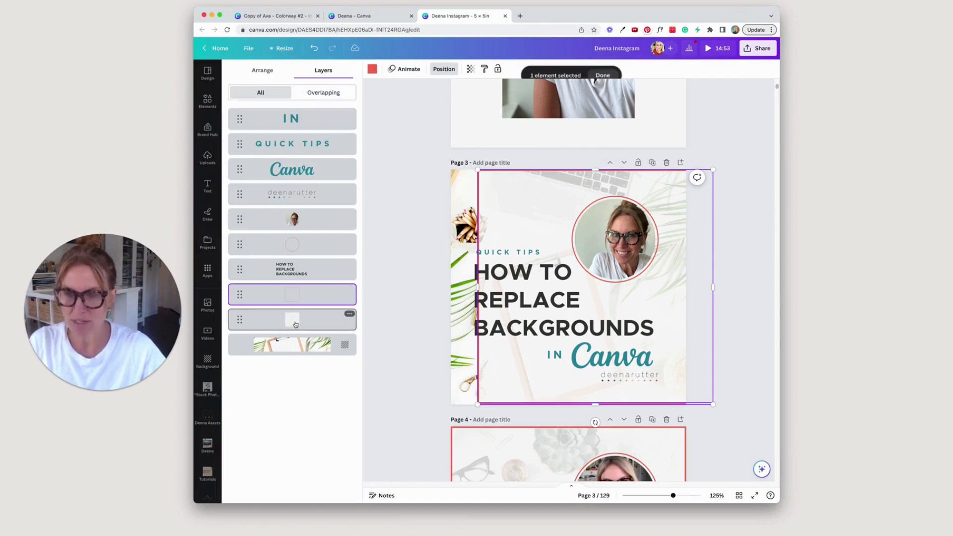
click(291, 319)
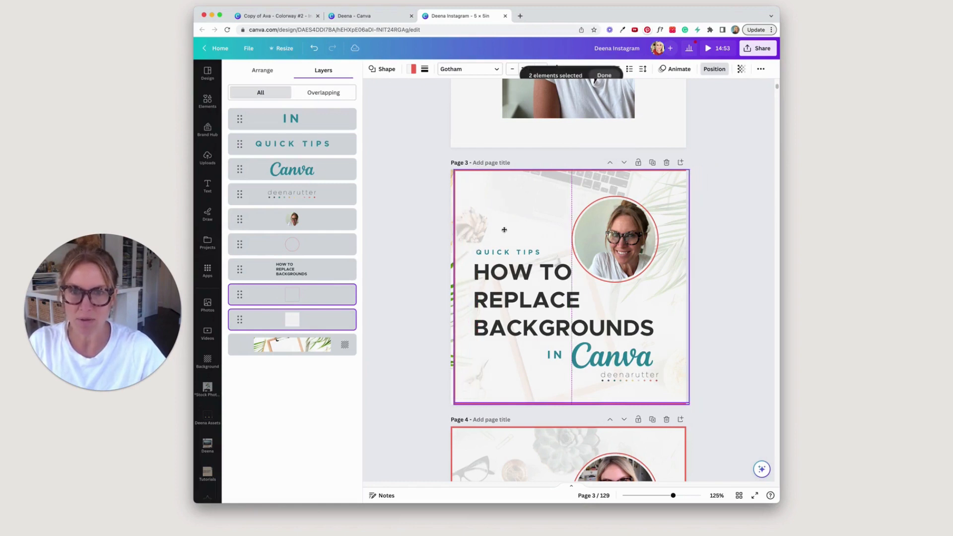
click(207, 389)
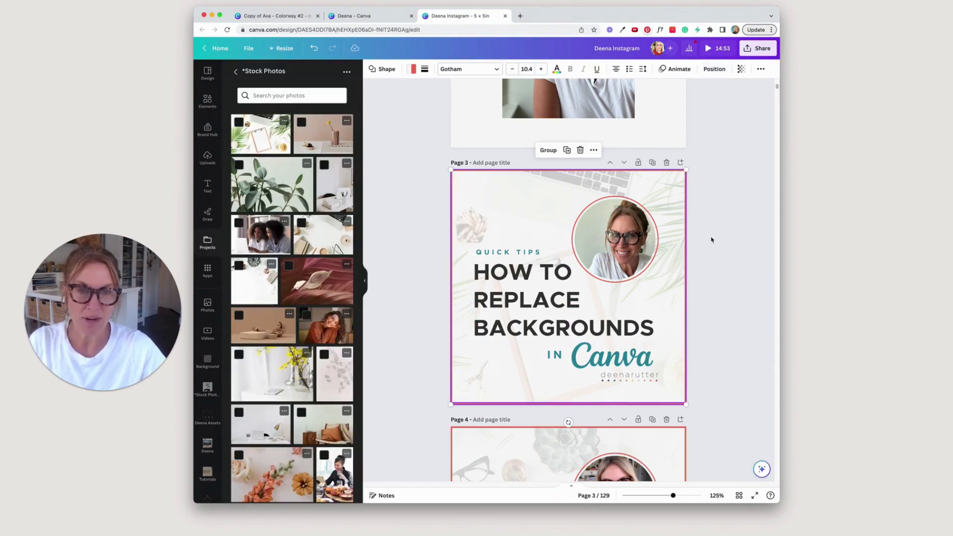
mouse_move(774, 93)
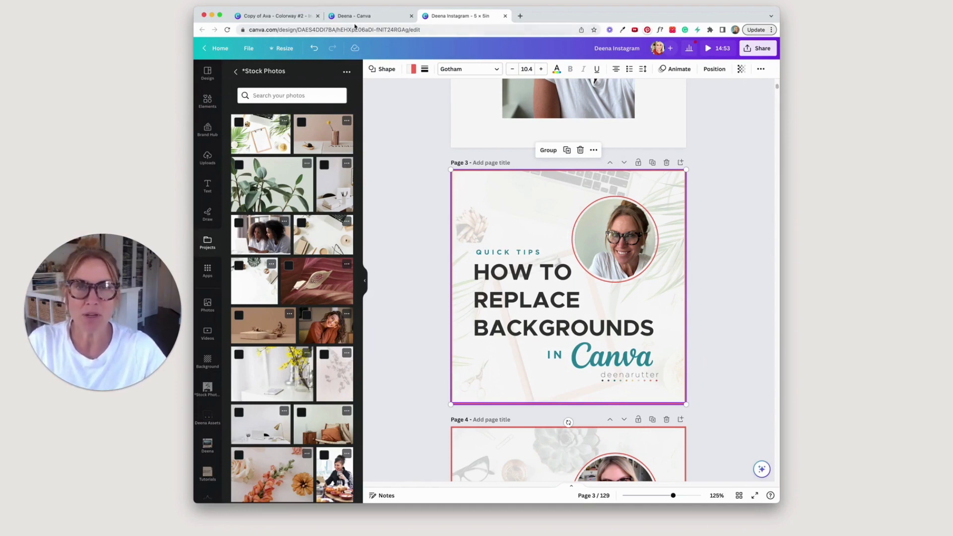
mouse_move(357, 15)
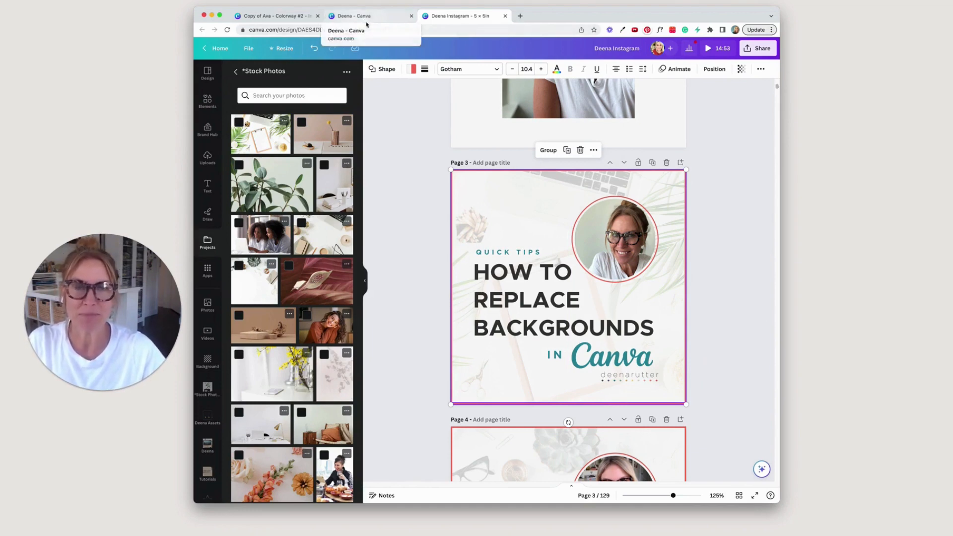
Step: Select the bed-and-hat background photo on page 16 of the Ava template
click(273, 15)
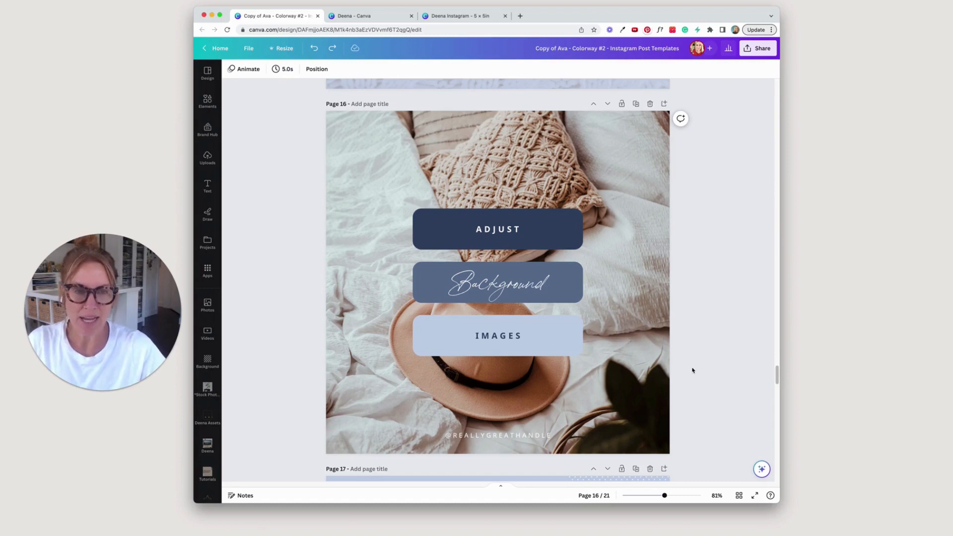
click(362, 151)
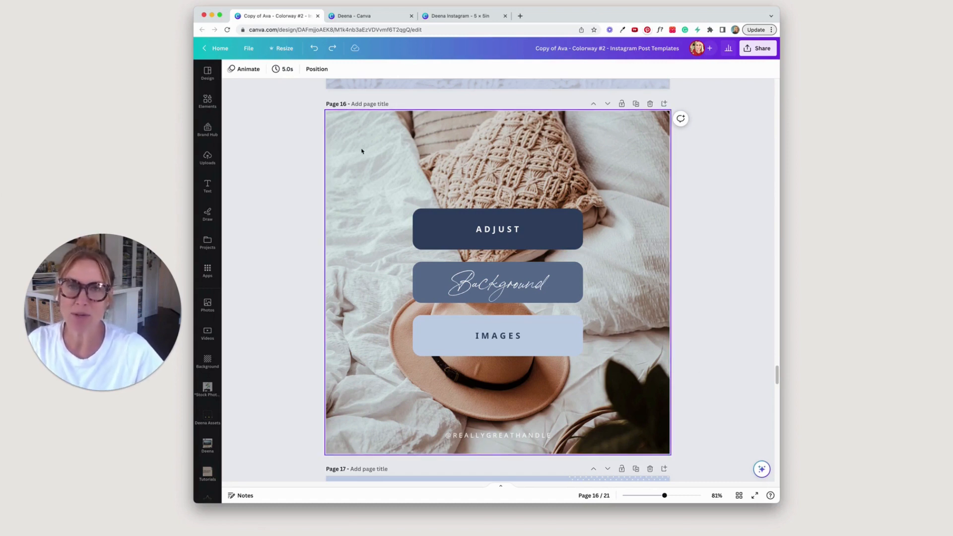
click(455, 137)
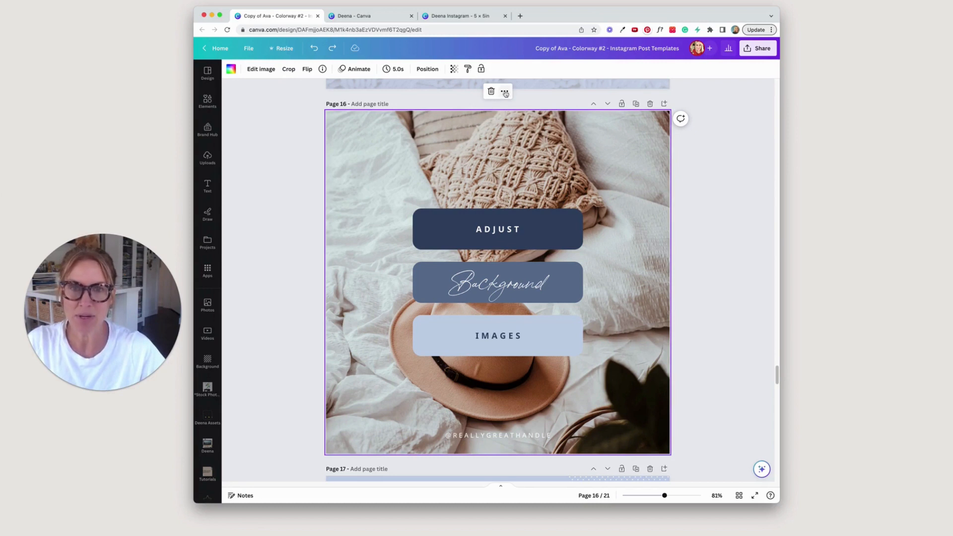
Step: Detach the photo from page 16's background and return to the Instagram post
click(504, 91)
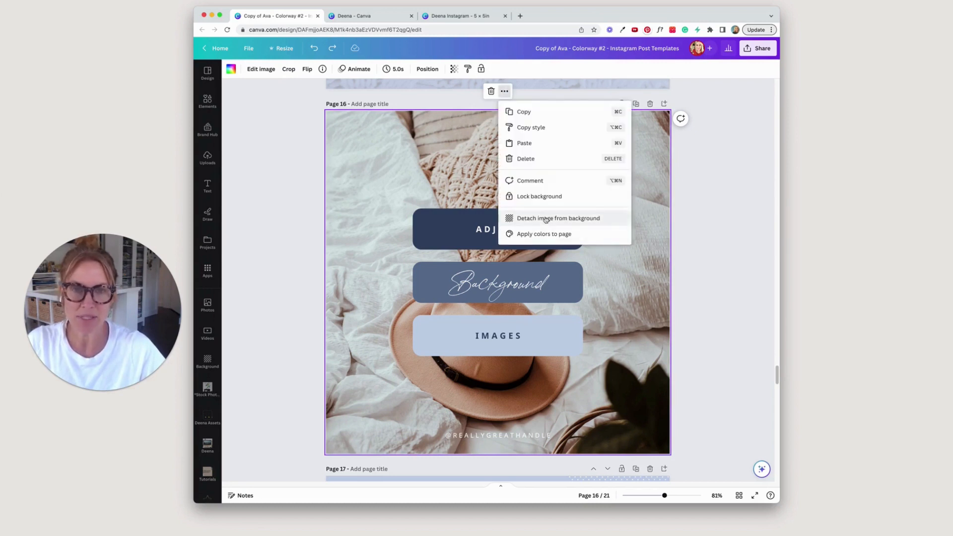
click(558, 217)
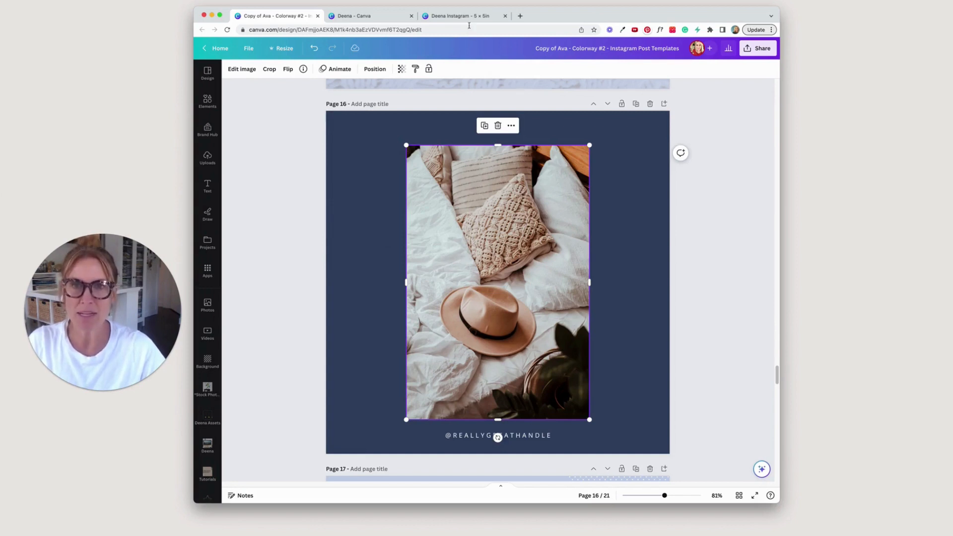
click(463, 15)
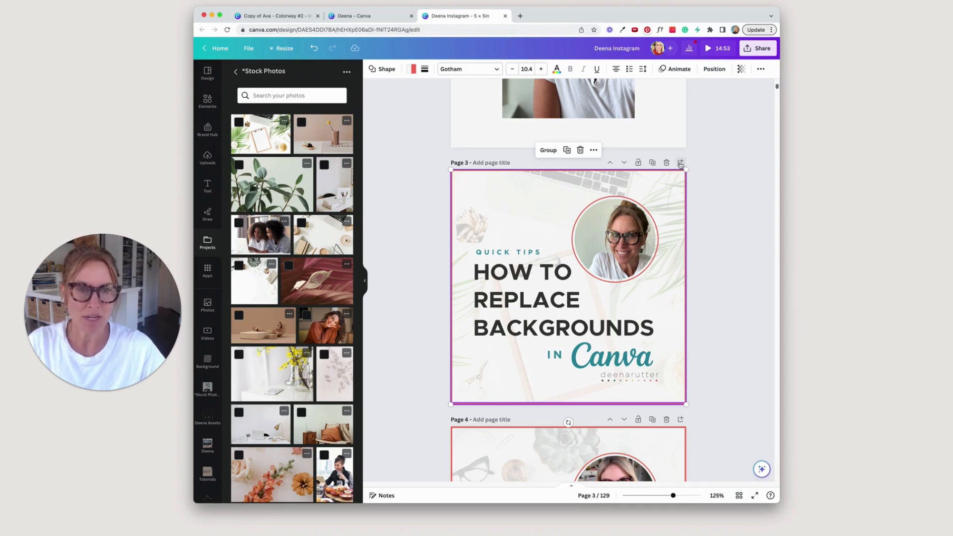
Step: Add page 4 and make the pasted bed-and-hat photo its background
click(680, 162)
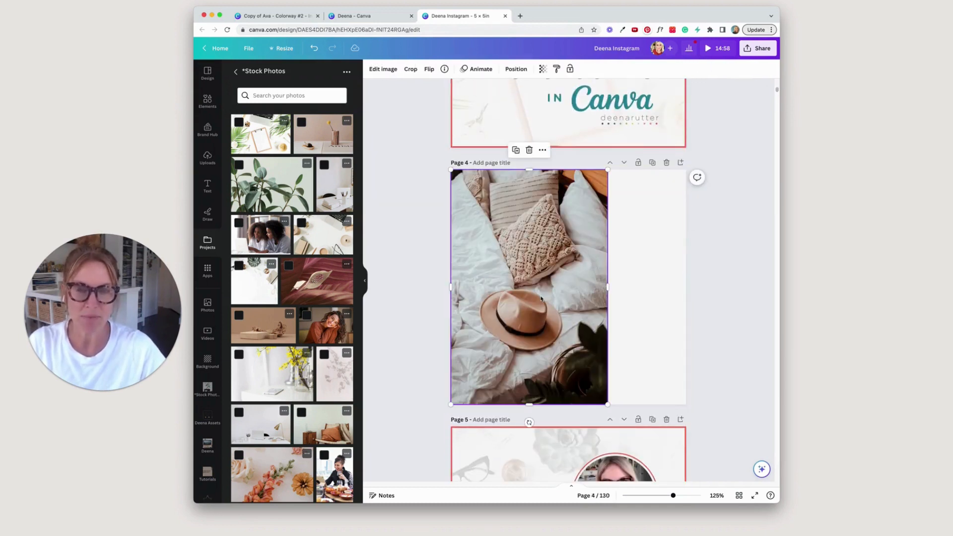
right_click(525, 263)
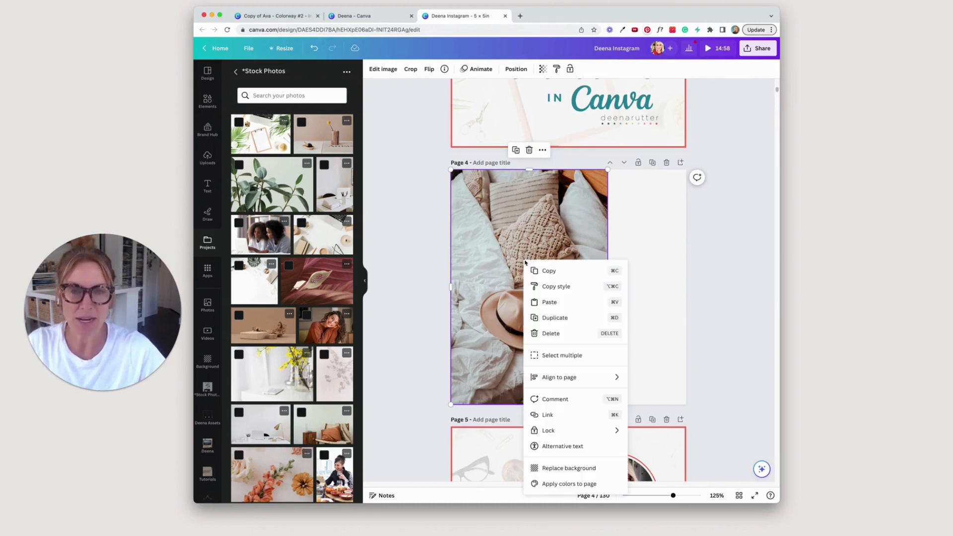
click(433, 322)
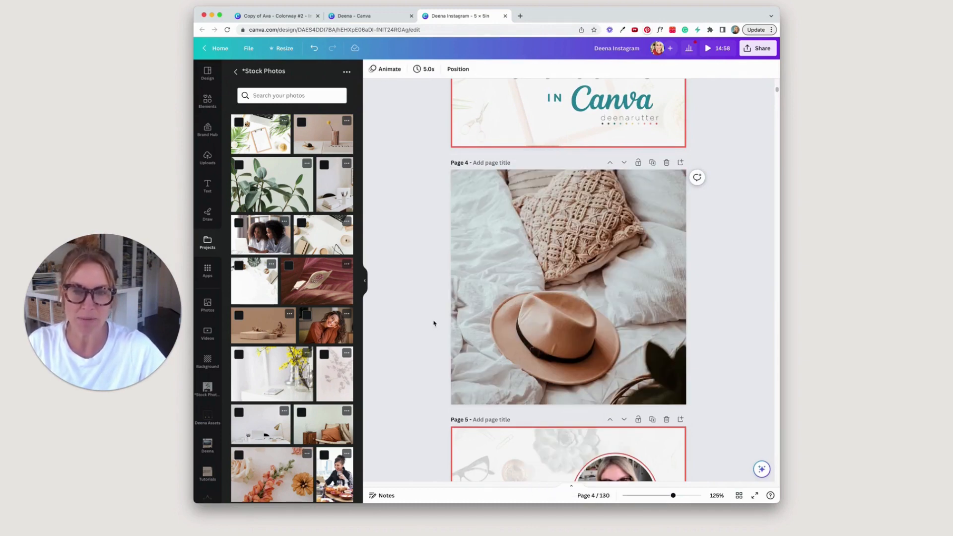
Step: Reframe page 4's bed-and-hat background, then switch back to the Ava template
double_click(568, 289)
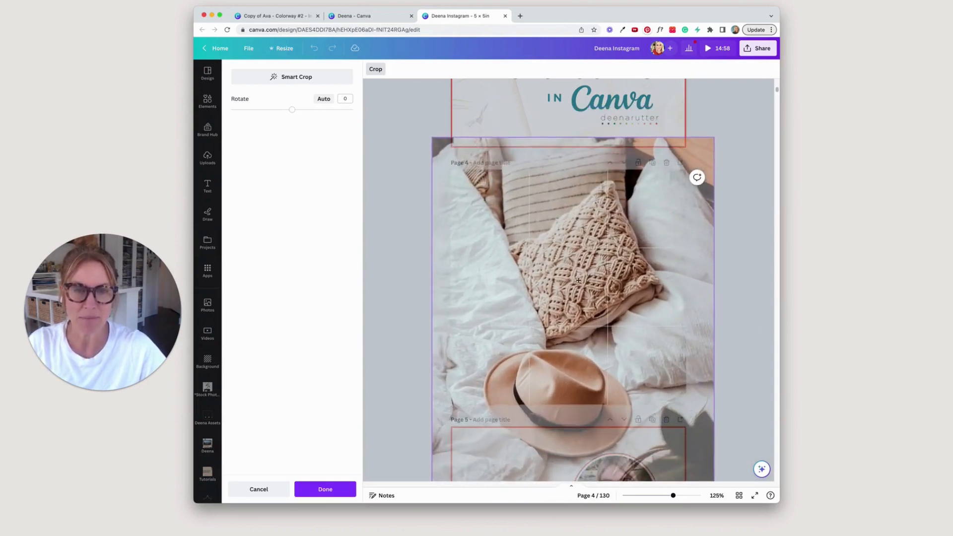
click(324, 489)
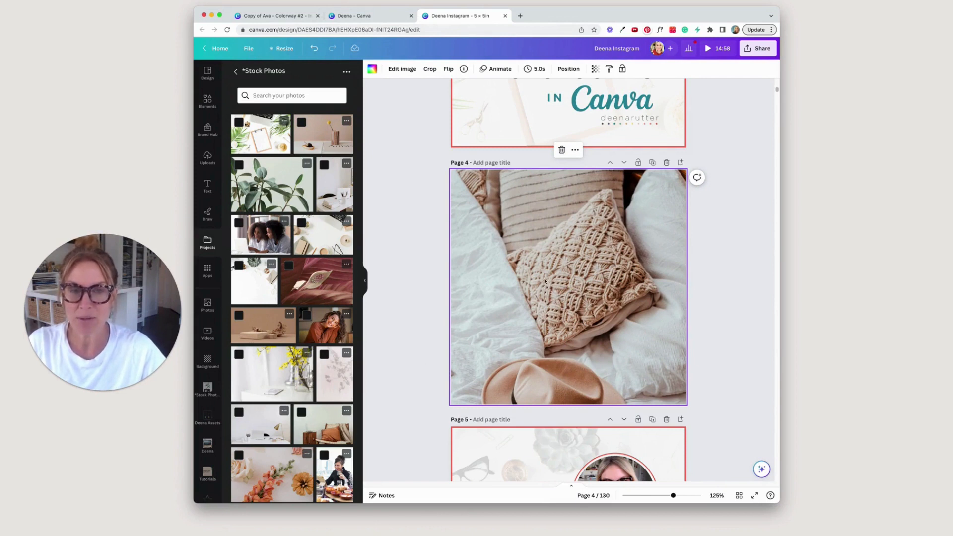
click(273, 15)
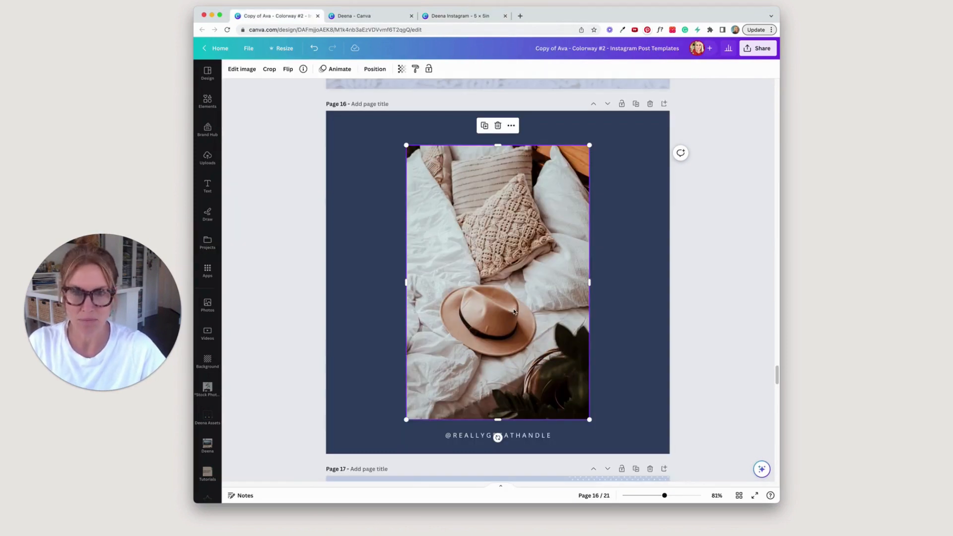
mouse_move(443, 250)
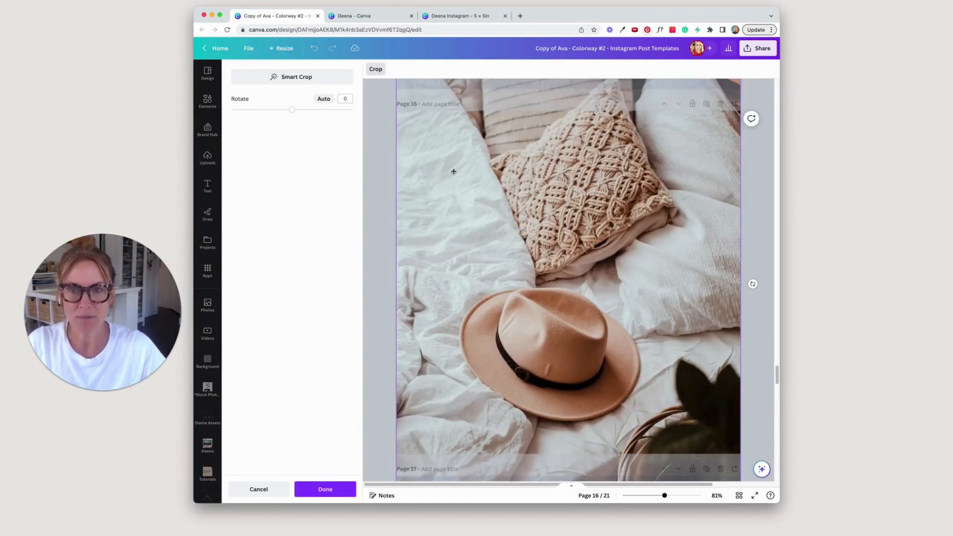
Step: Close page 16's crop view with the bed-and-hat photo restored, then reopen Quick Tips
click(324, 489)
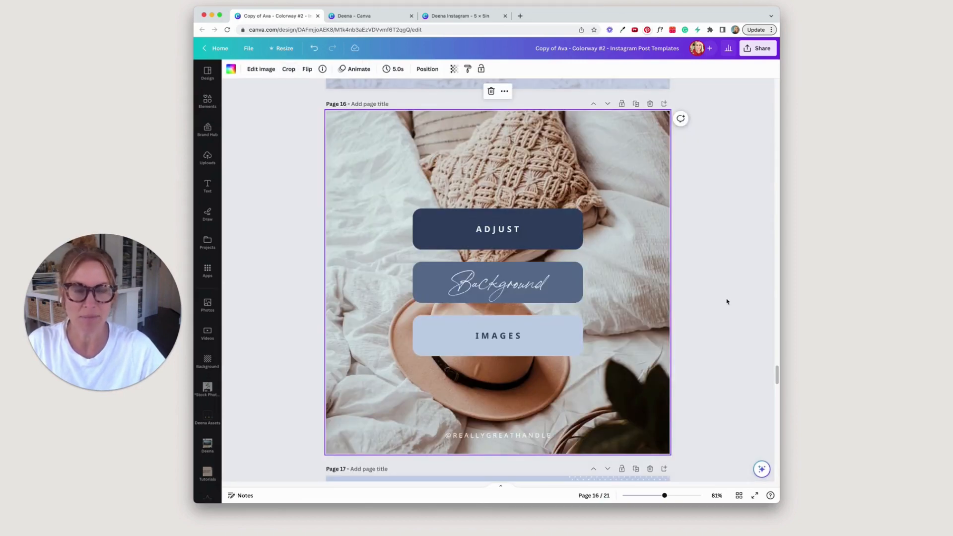
click(462, 16)
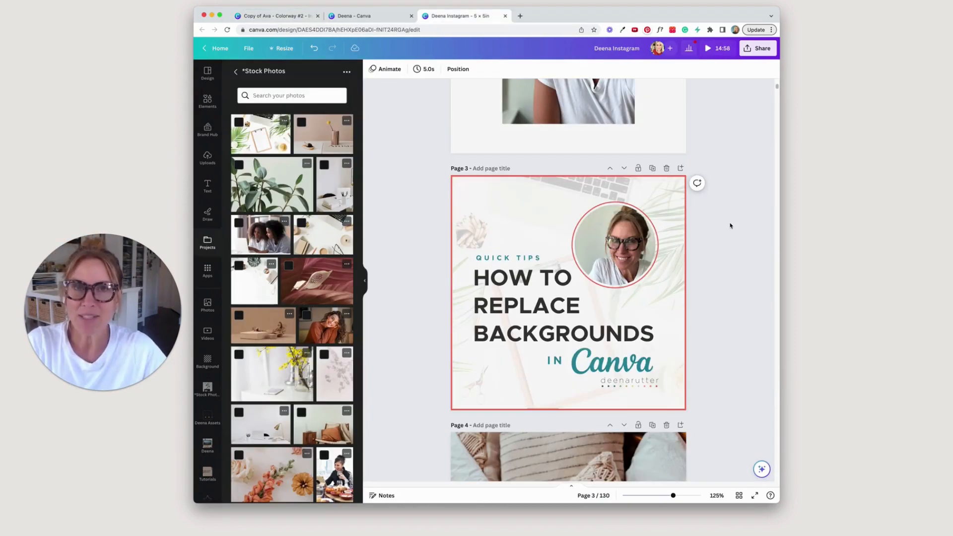